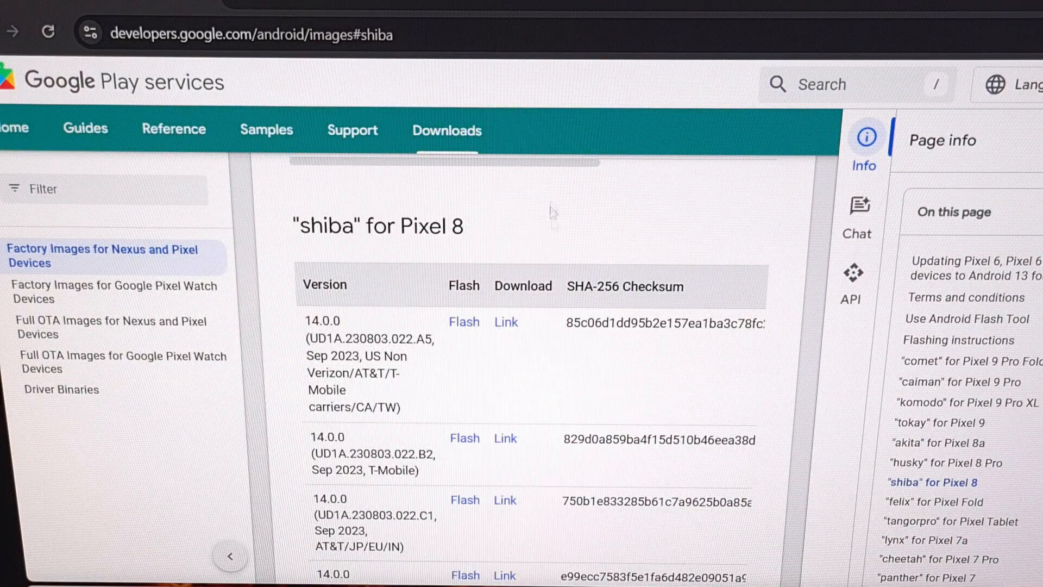
mouse_move(470, 272)
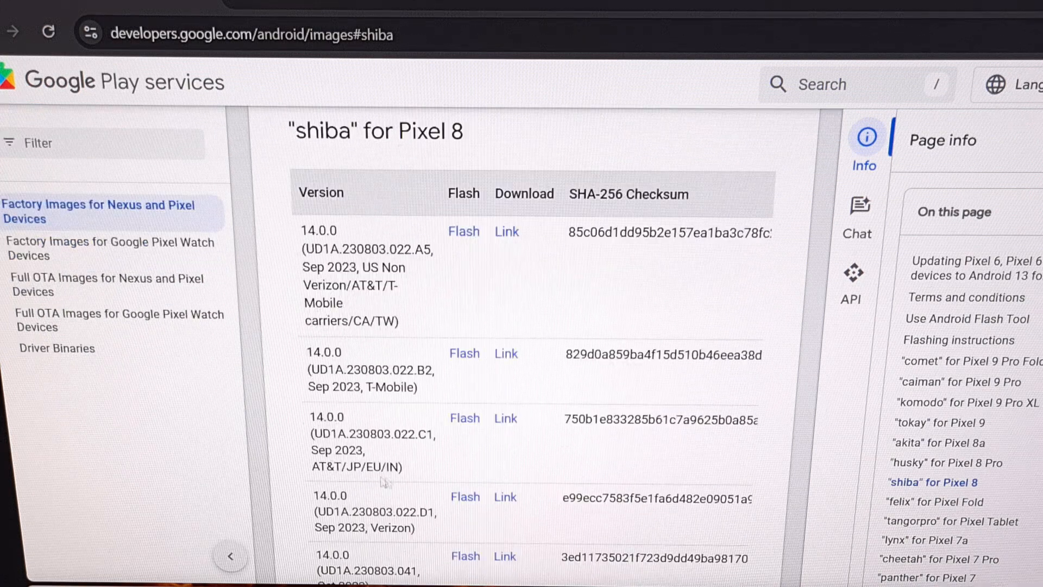
mouse_move(379, 395)
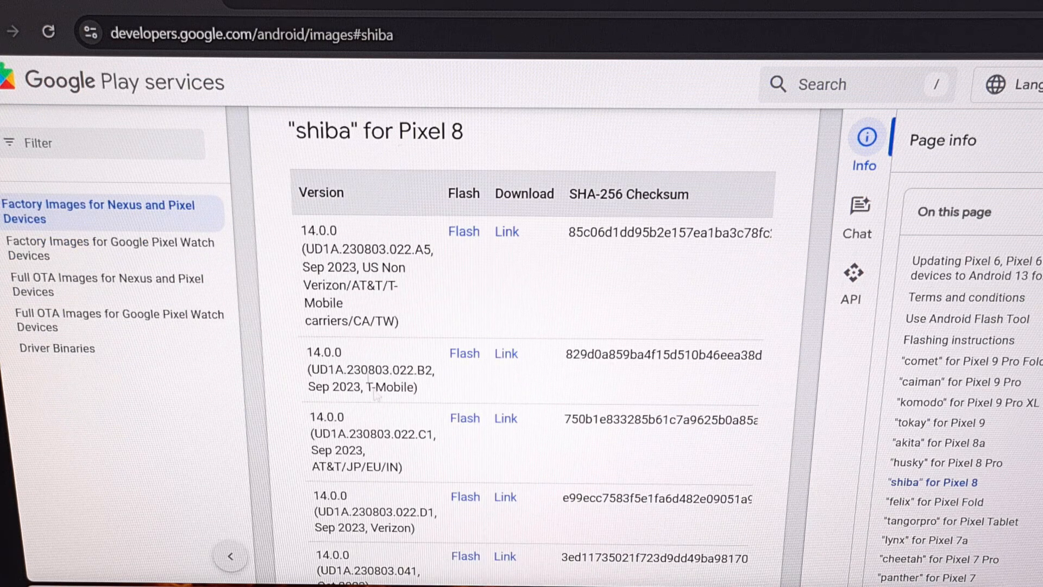
mouse_move(419, 344)
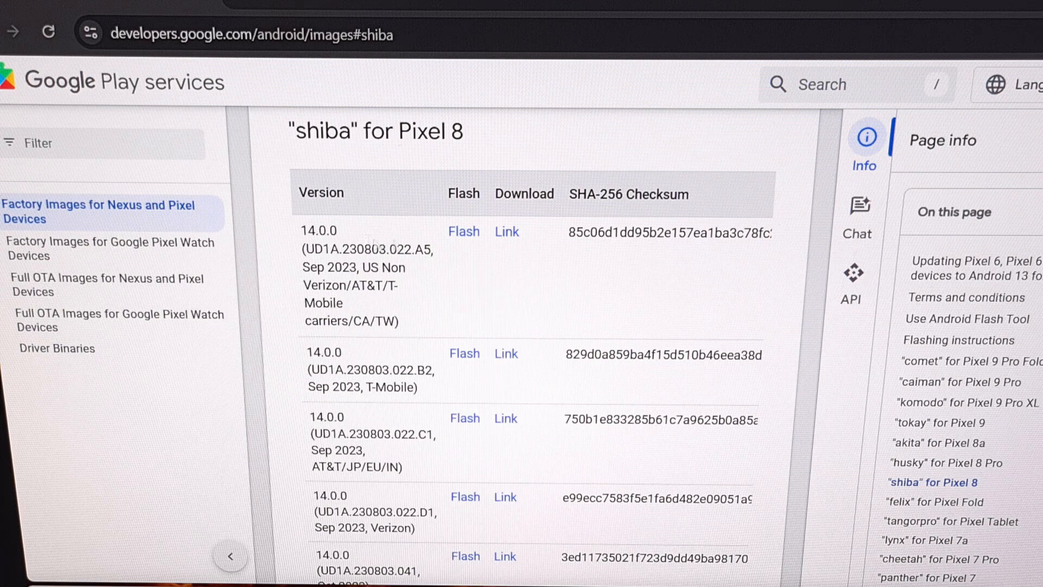
mouse_move(442, 163)
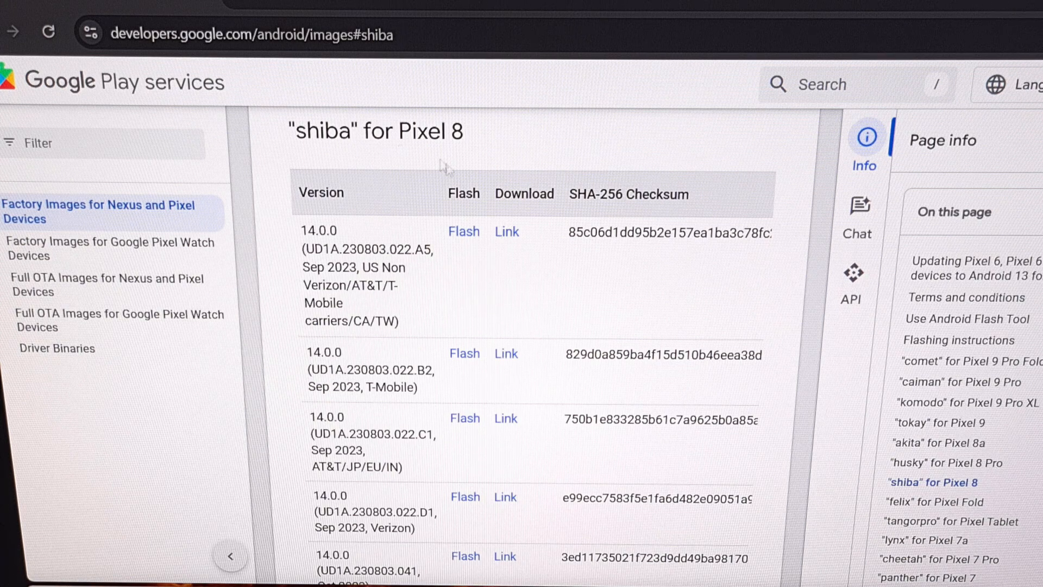
Scroll the shiba image table to single out the Sep 2024 AP2A.240905.003 build and its Verizon label
scroll(down, 3)
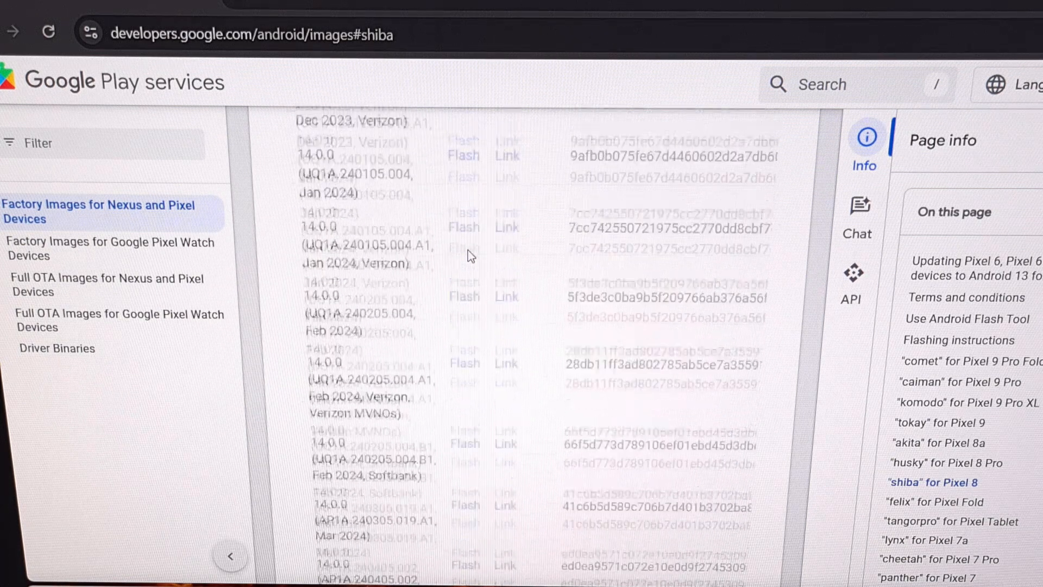
scroll(down, 3)
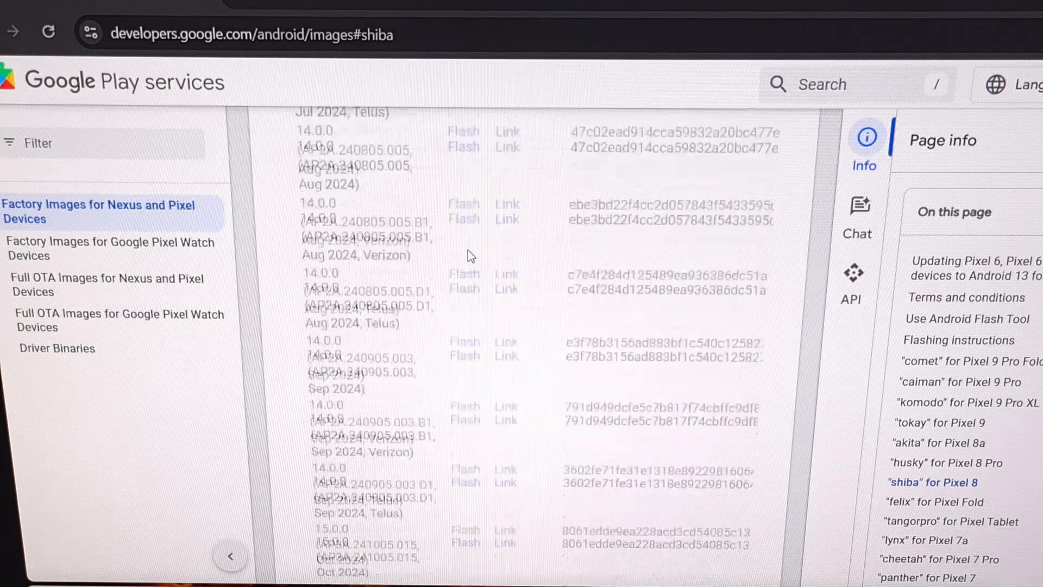
scroll(down, 3)
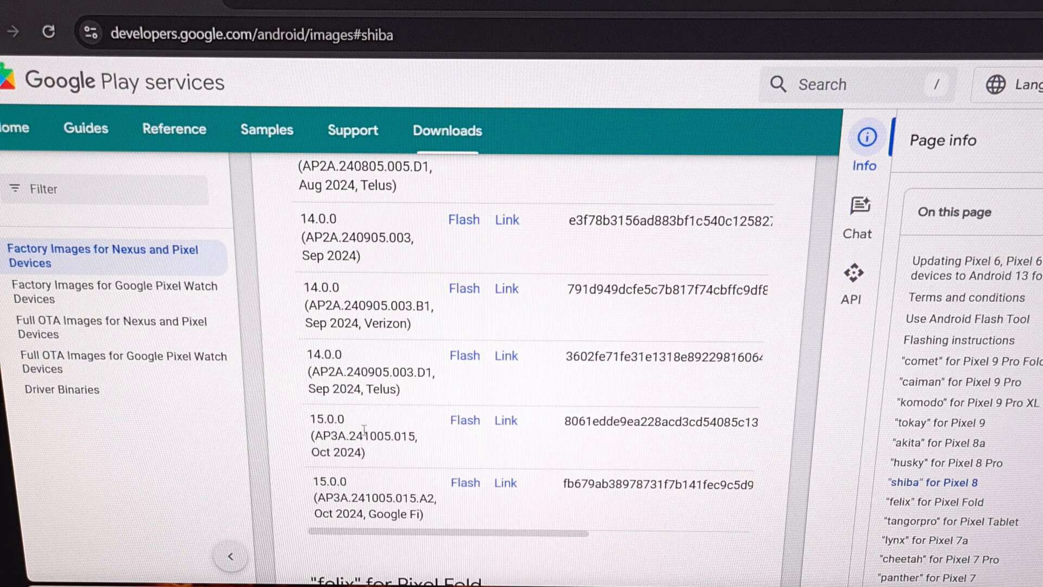
scroll(up, 3)
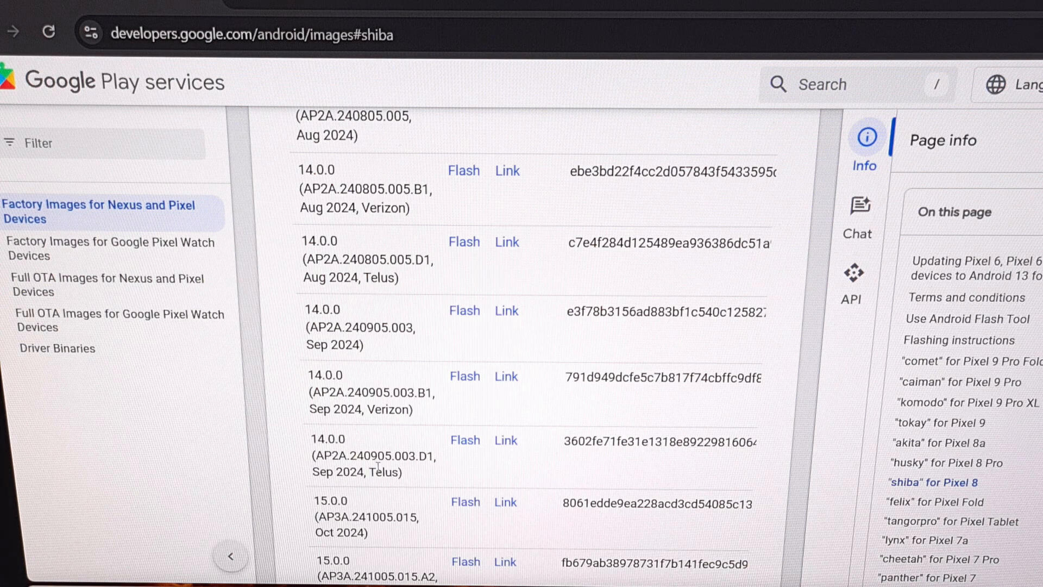
double_click(388, 410)
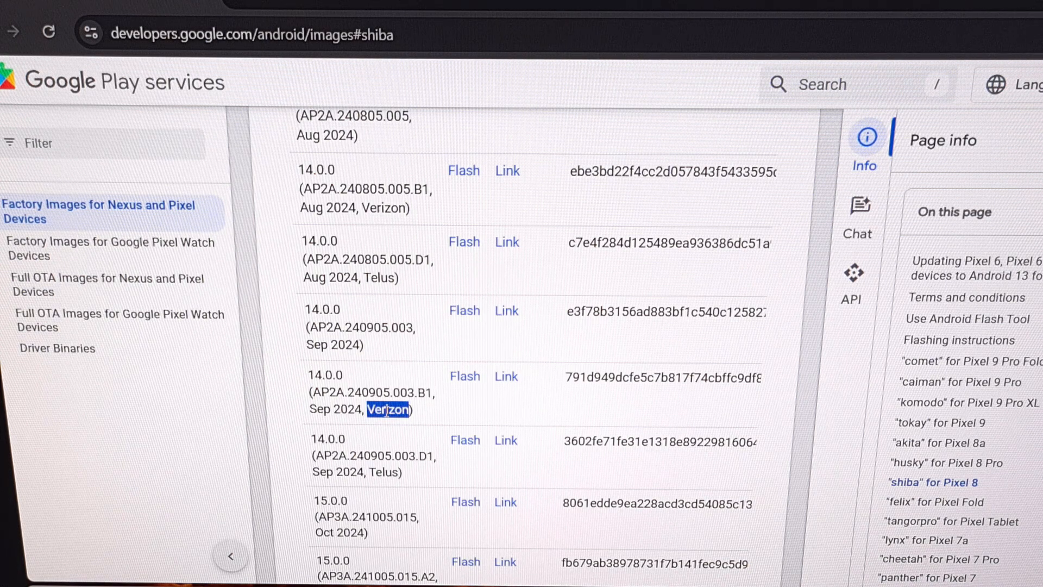
mouse_move(388, 426)
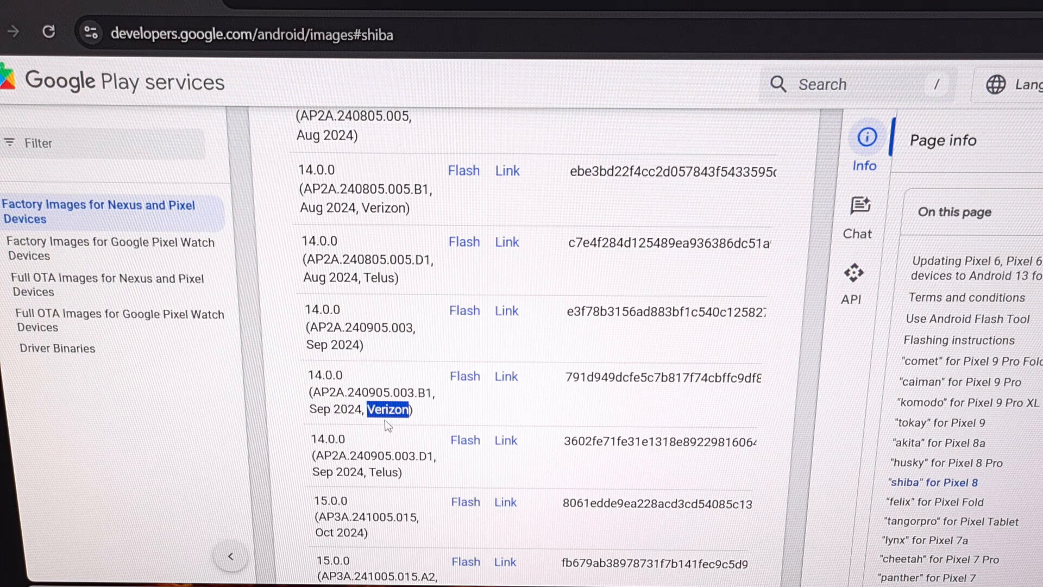
mouse_move(346, 340)
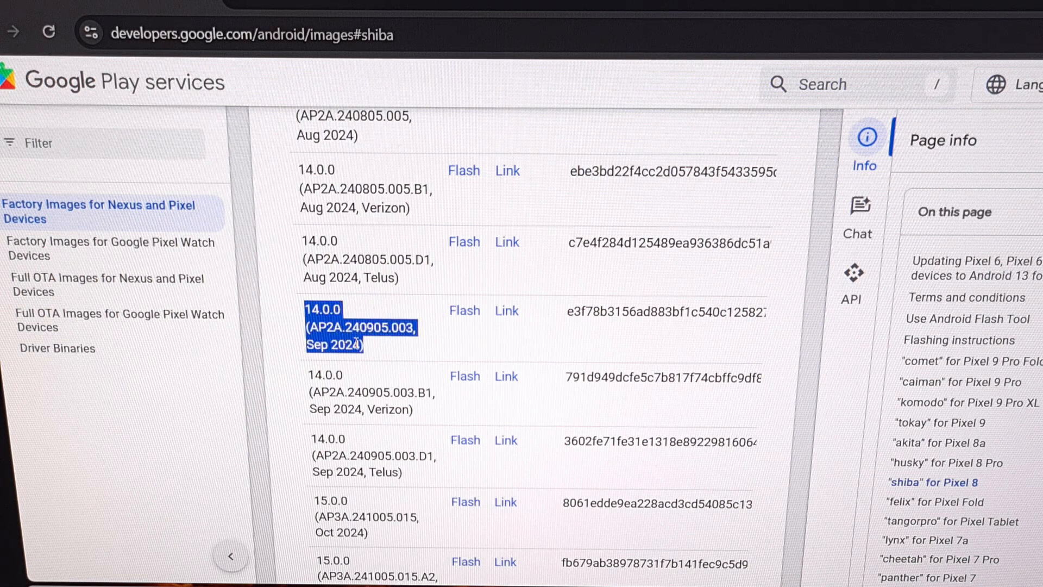
scroll(up, 3)
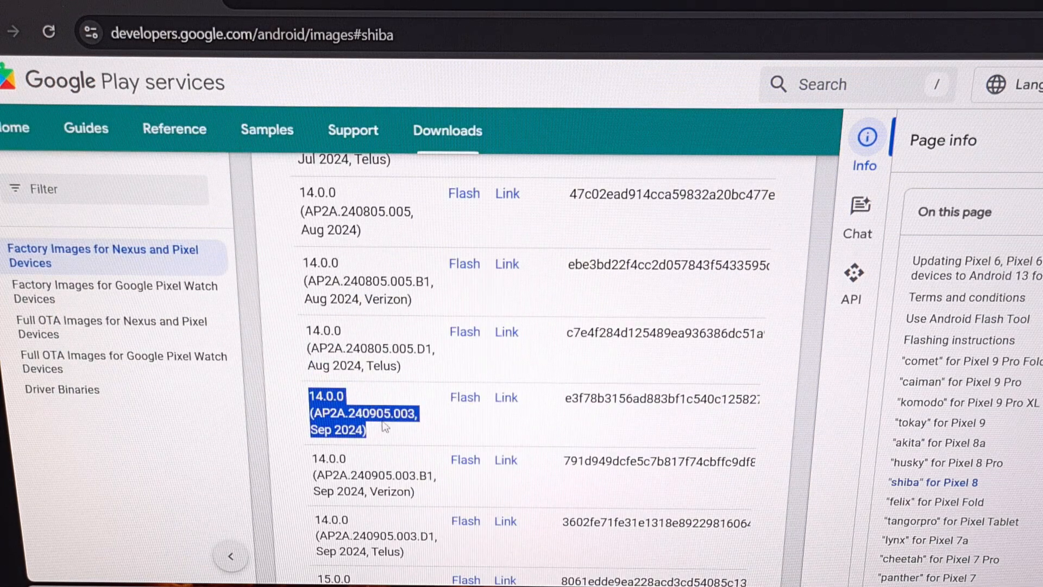
mouse_move(464, 402)
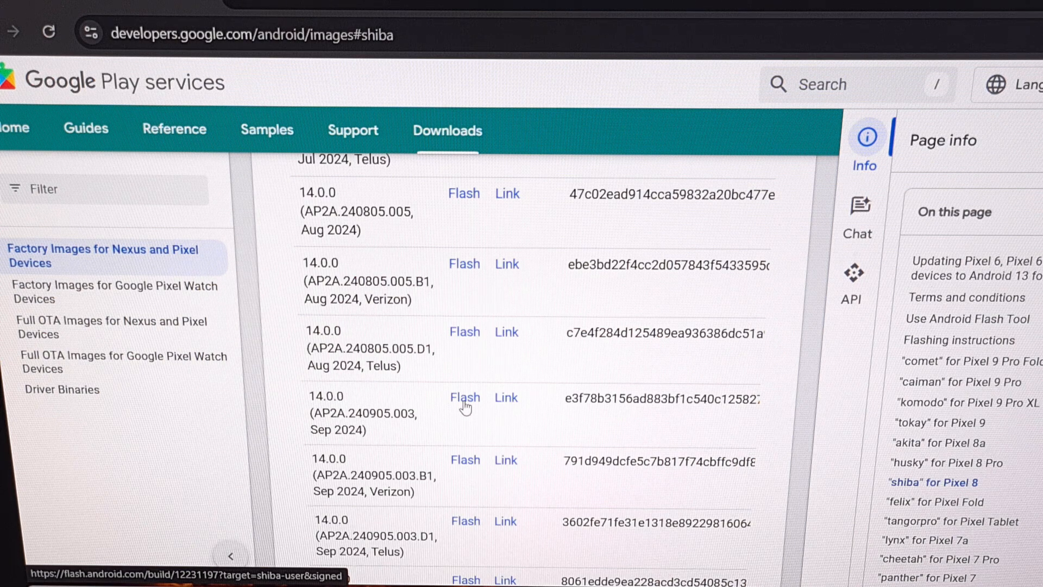
mouse_move(464, 398)
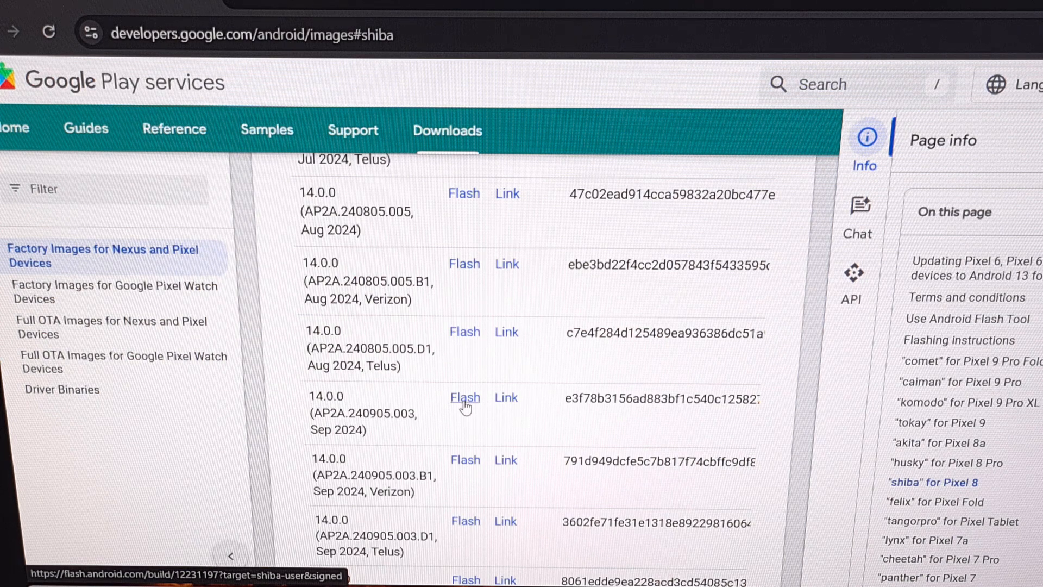
Launch flashing for the AP2A.240905.003 build, accept cookies, and get started with the three-step setup
click(464, 398)
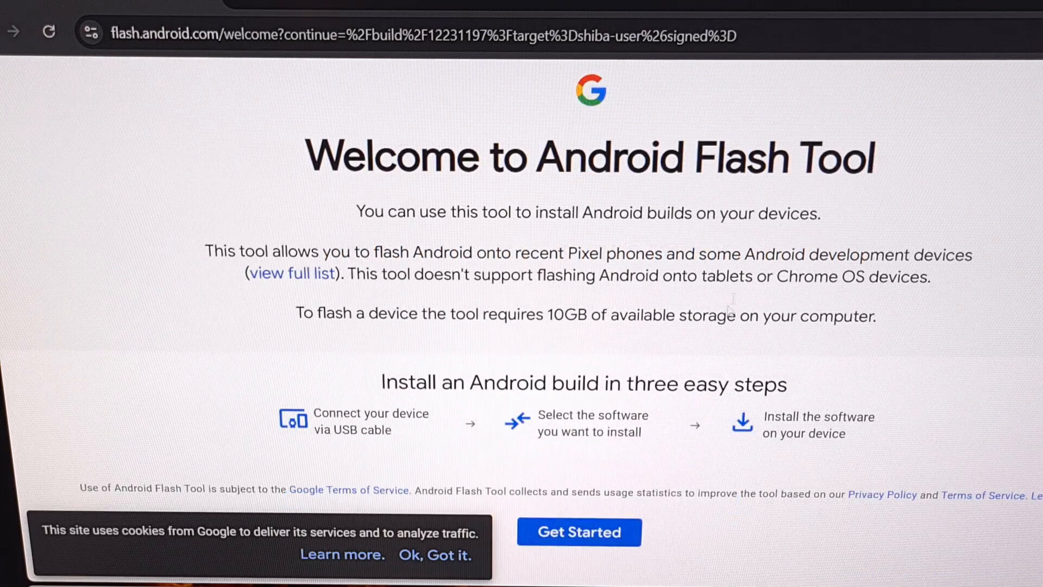
click(434, 553)
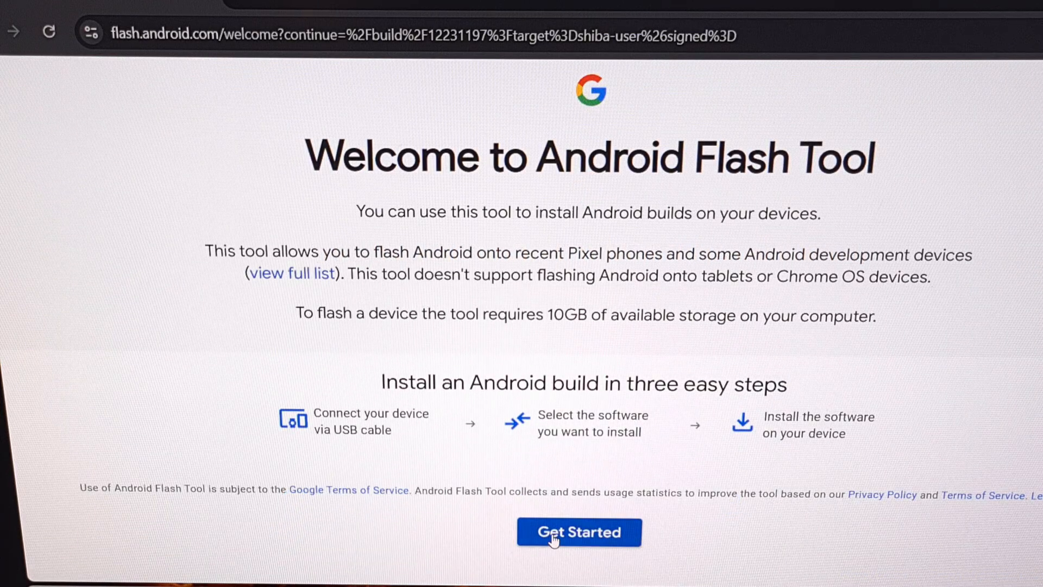
click(578, 532)
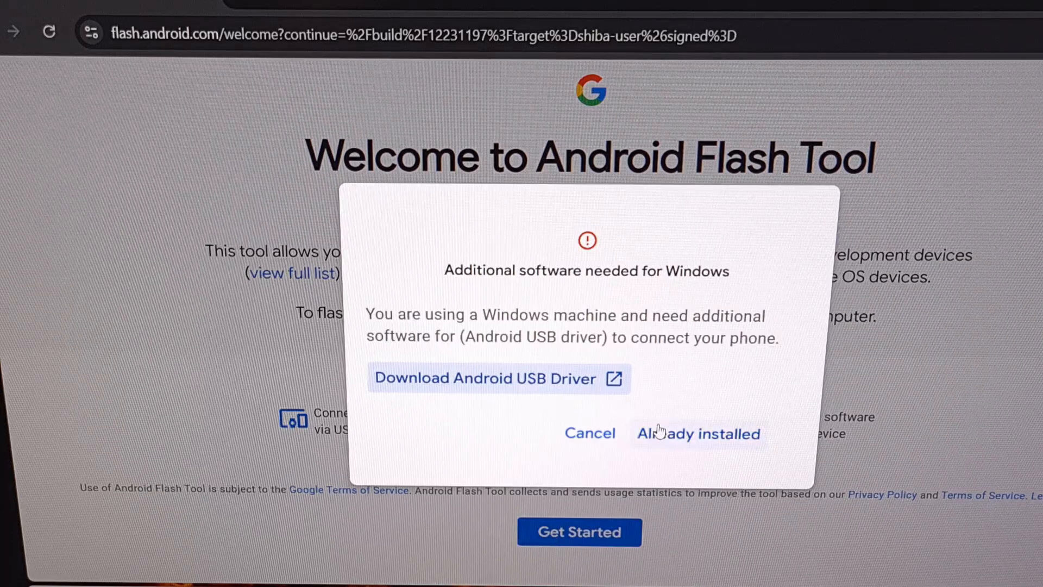
mouse_move(582, 398)
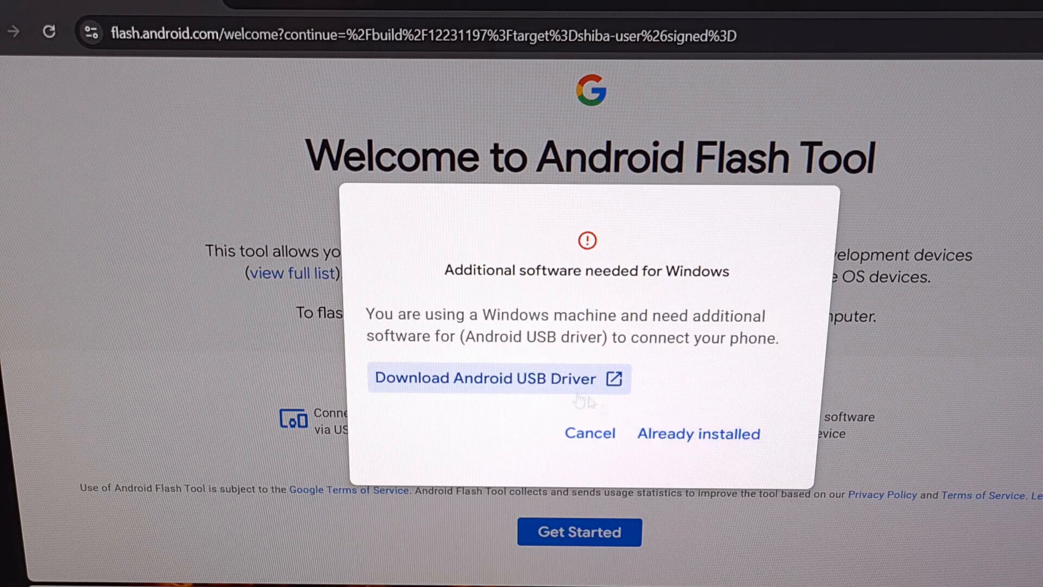
mouse_move(490, 394)
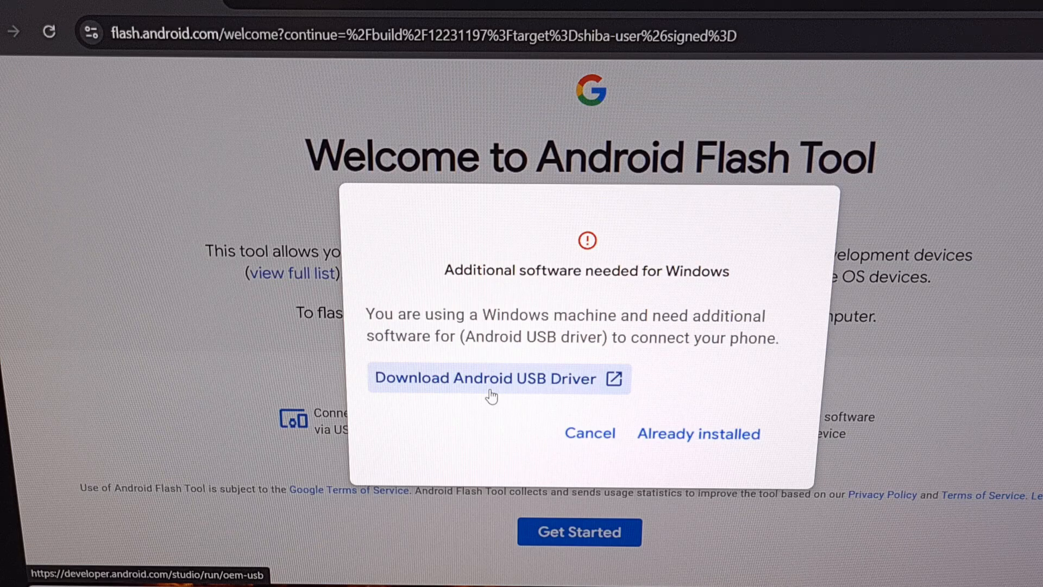
mouse_move(529, 385)
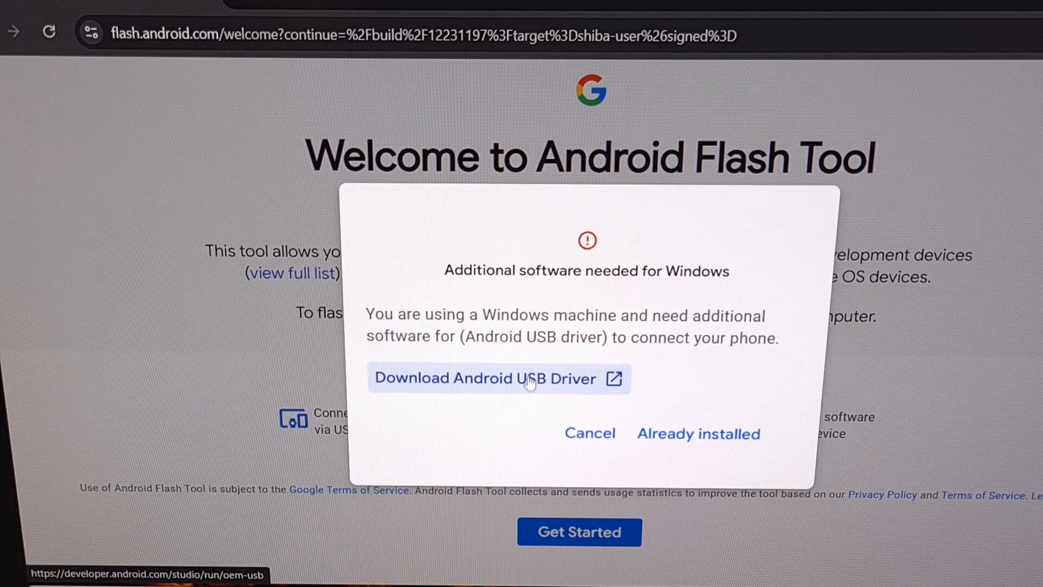
mouse_move(681, 438)
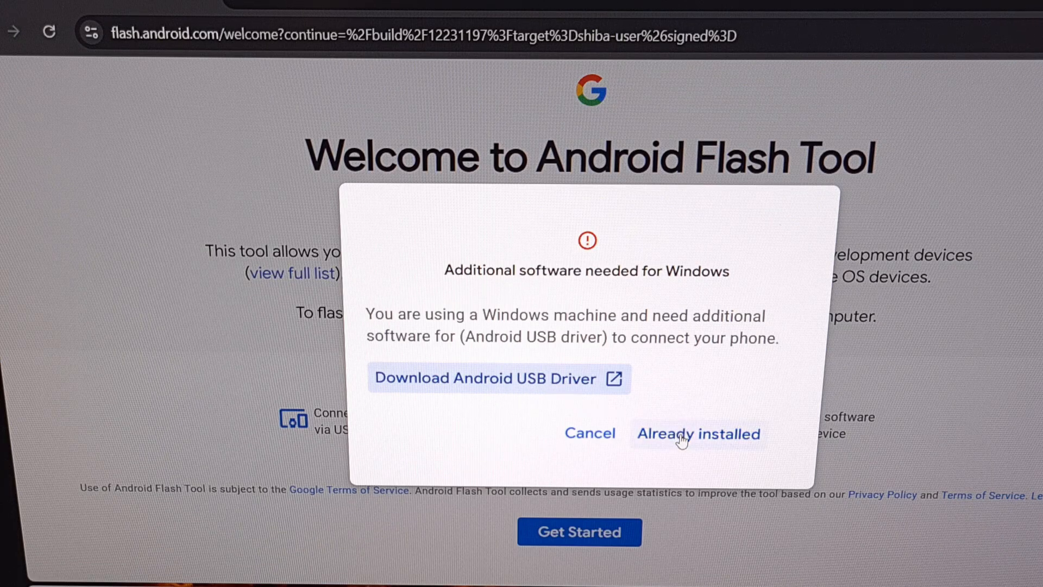
Confirm the USB driver is already installed, allow ADB key access, and add a new device to flash
click(697, 433)
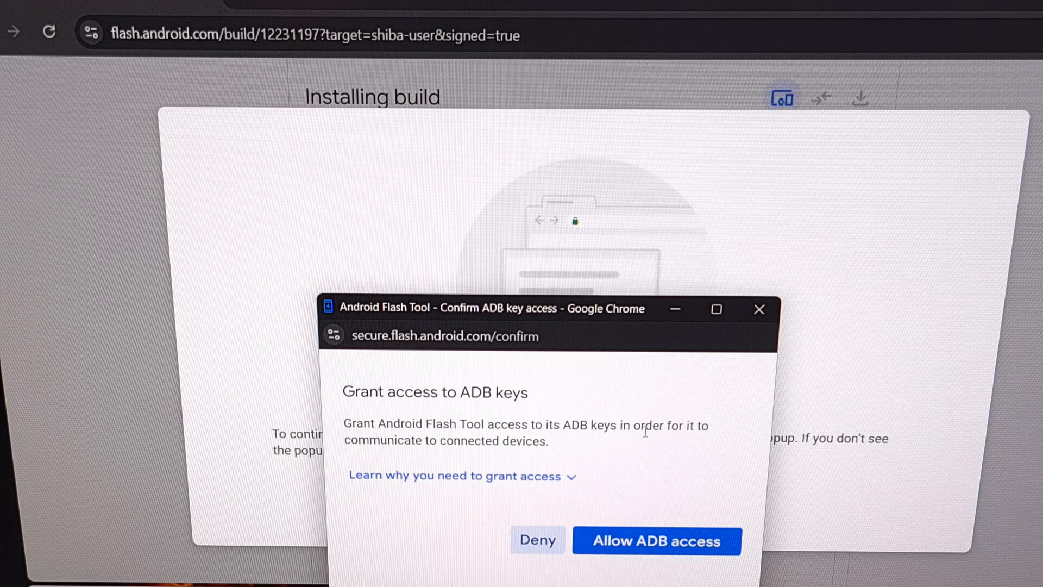
mouse_move(592, 365)
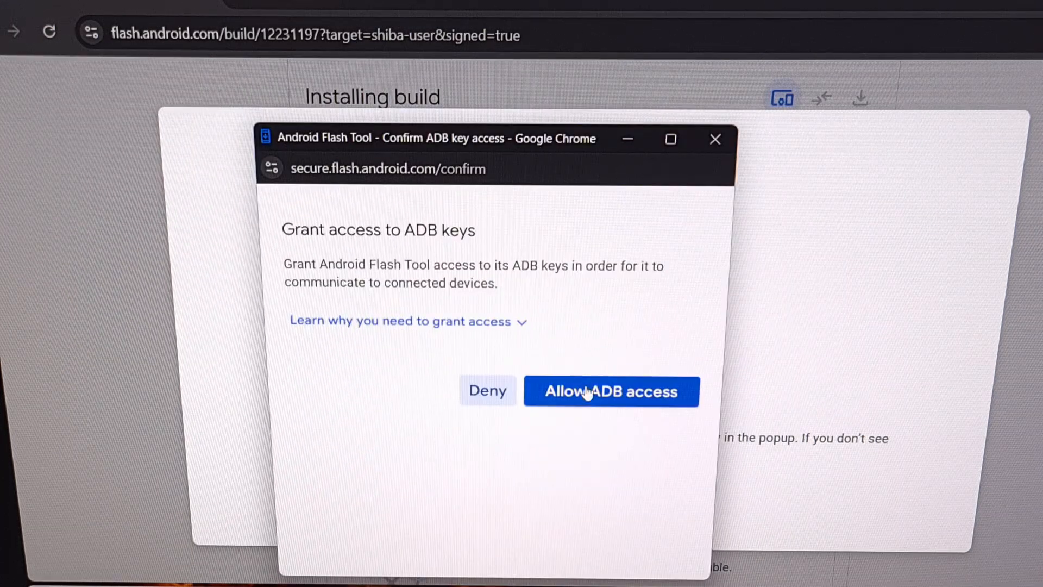
click(610, 392)
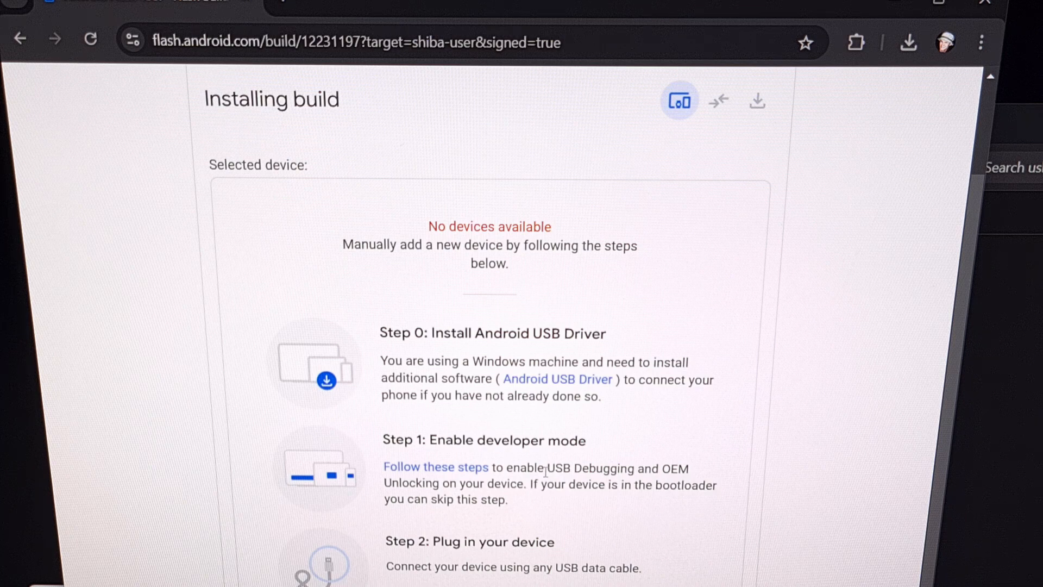
double_click(590, 468)
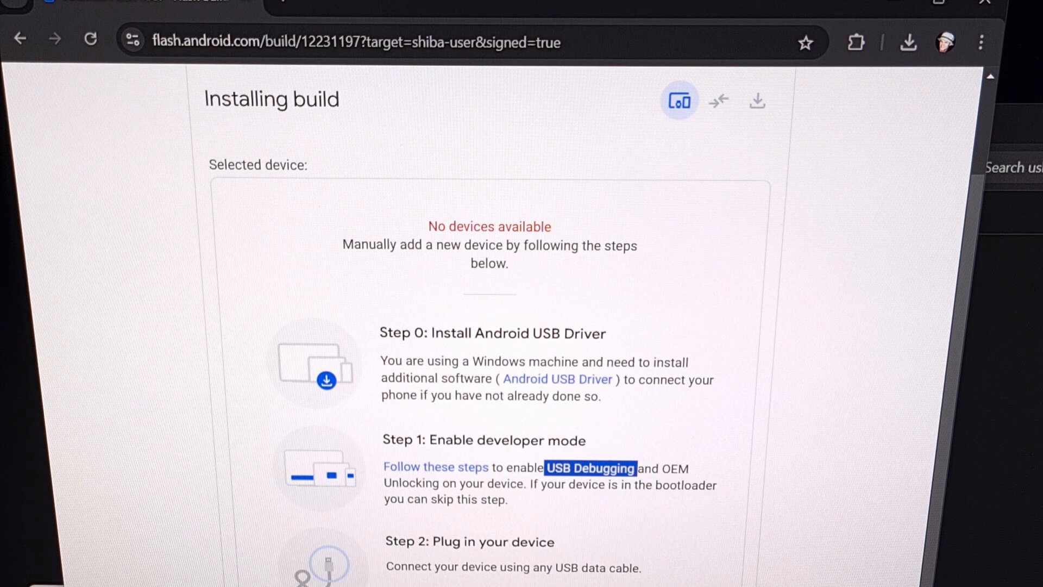
scroll(down, 3)
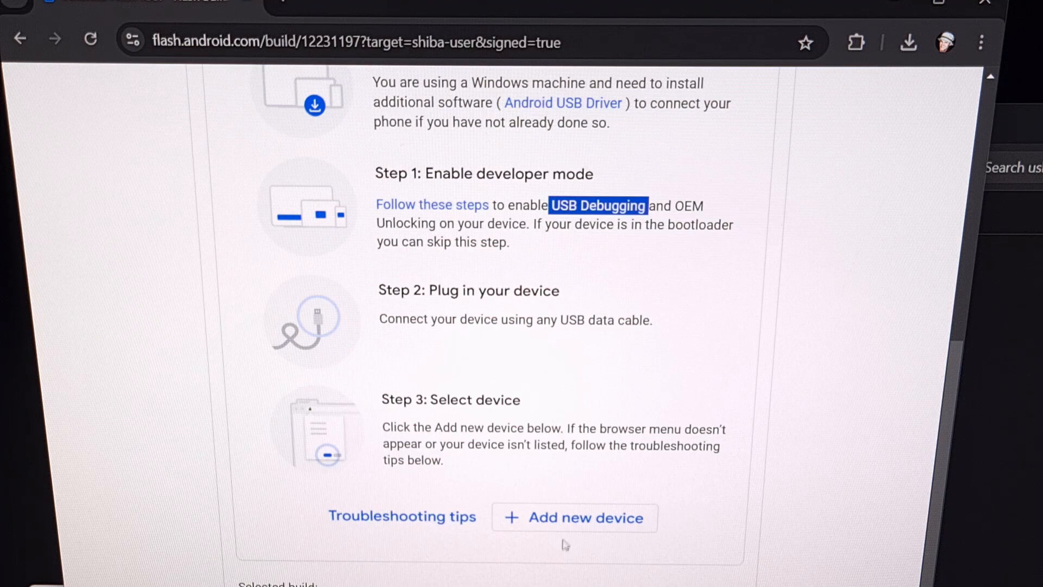
click(573, 517)
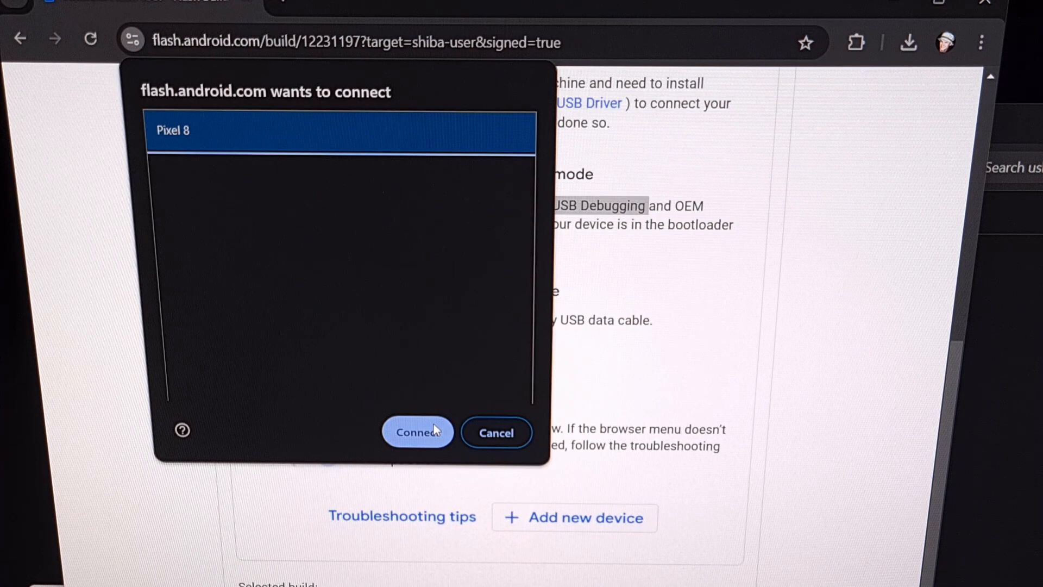
Connect the site to the Pixel 8 and copy the adb kill-server command
click(496, 433)
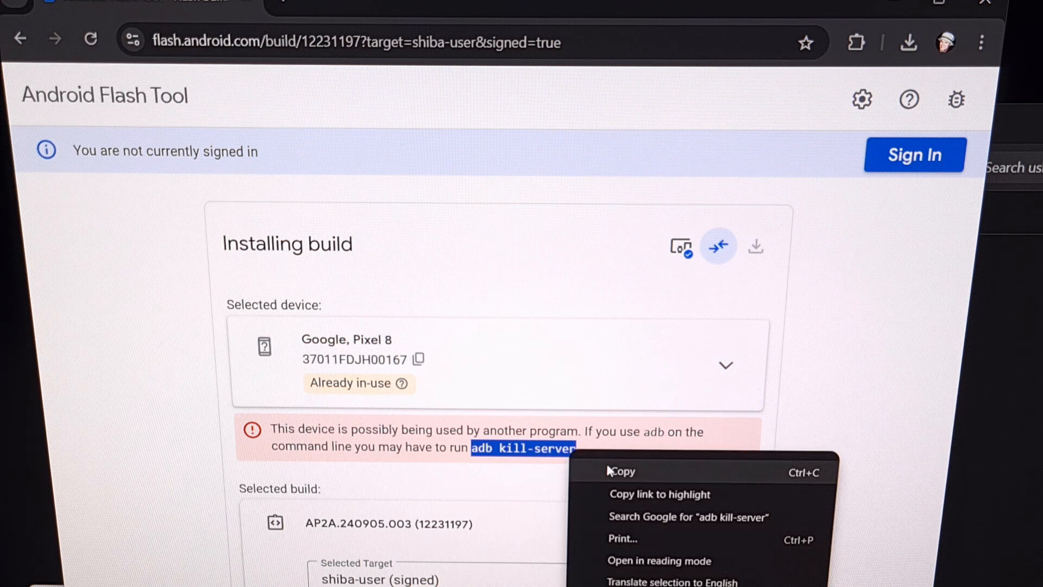
click(619, 470)
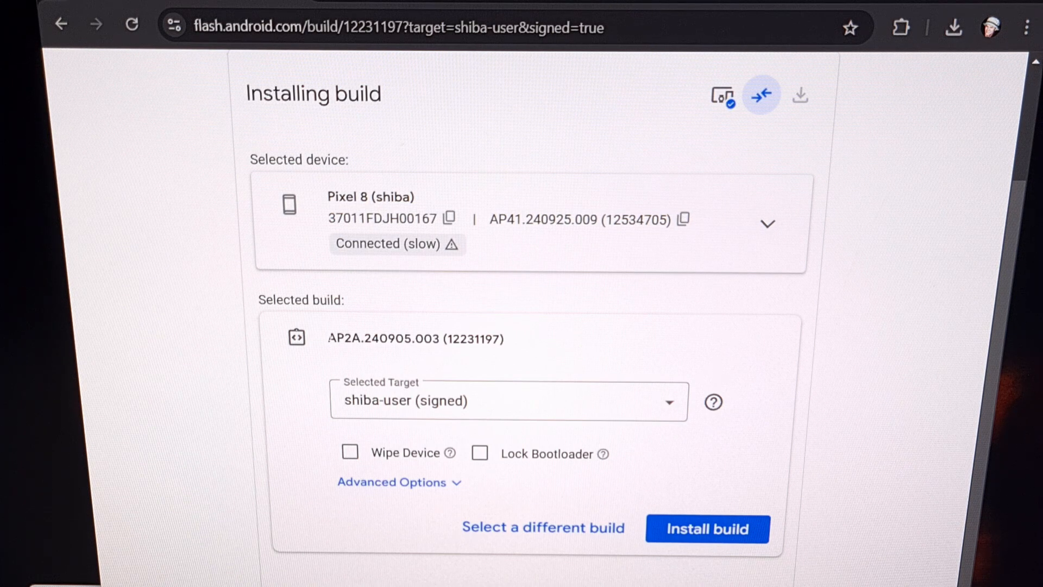
Under Advanced Options, enable Force Flash all Partitions while leaving Wipe Device and Lock Bootloader off
double_click(415, 339)
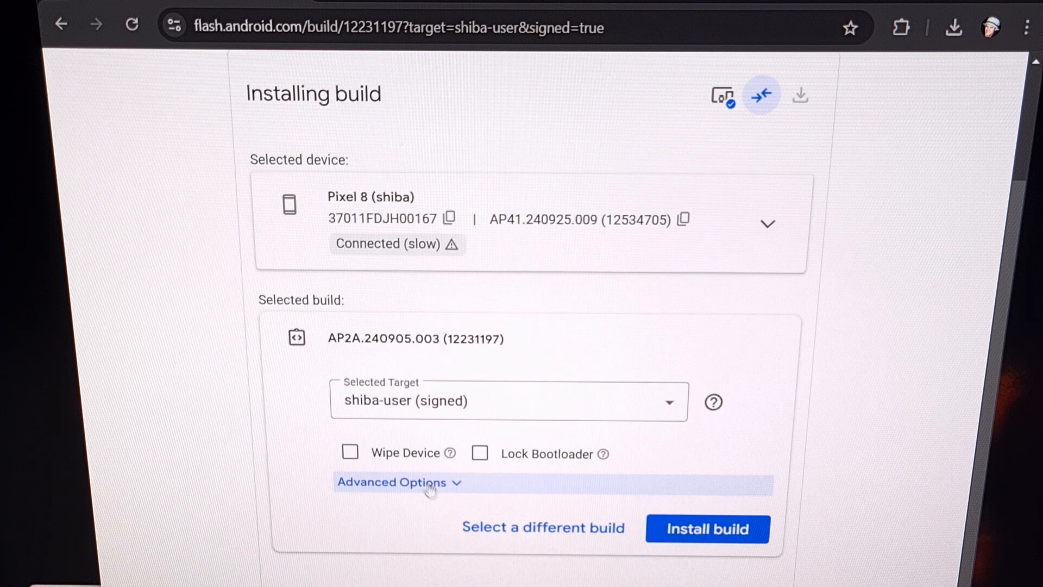
mouse_move(454, 485)
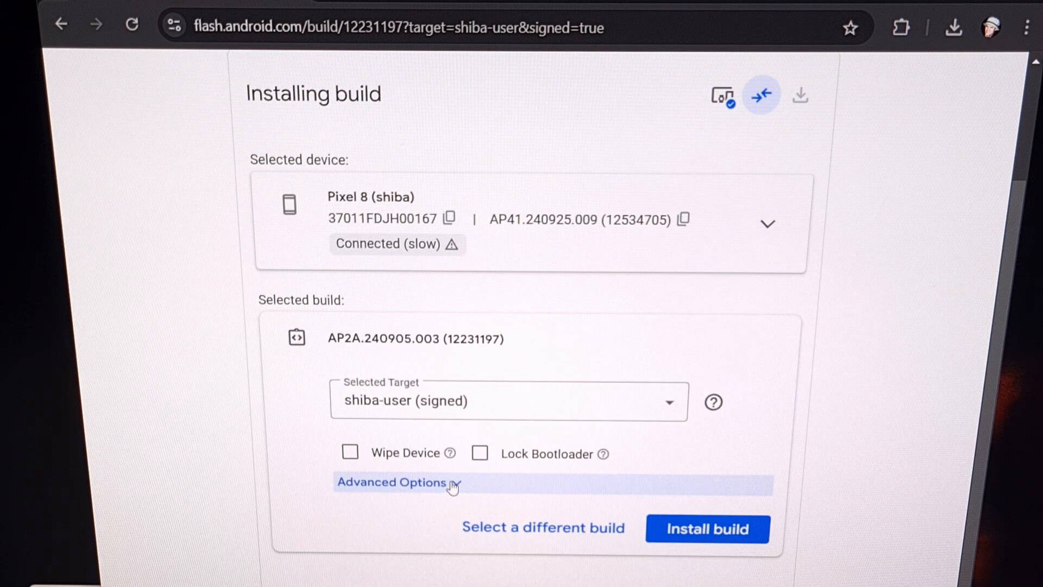
click(392, 481)
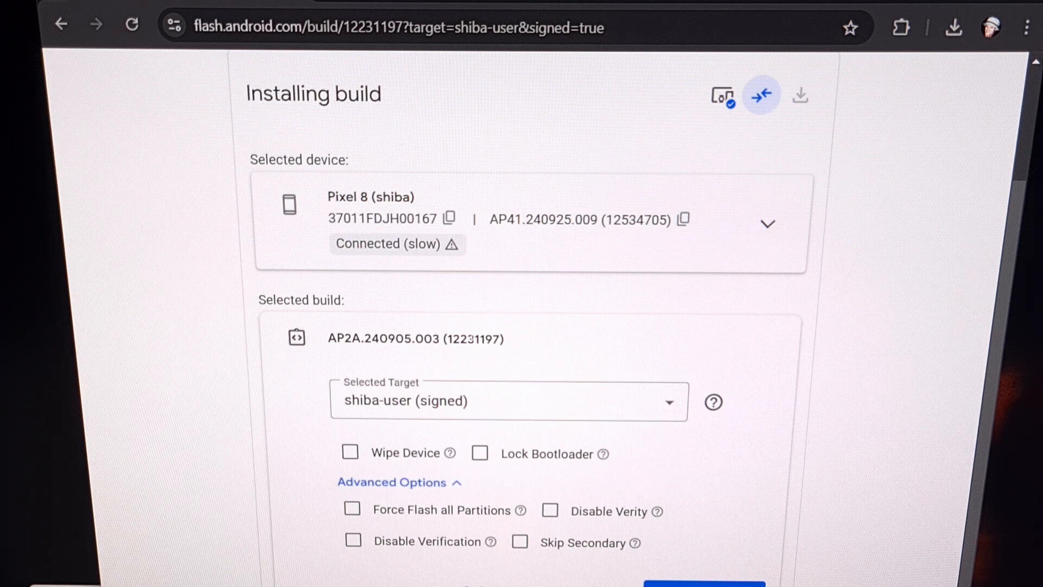
mouse_move(424, 467)
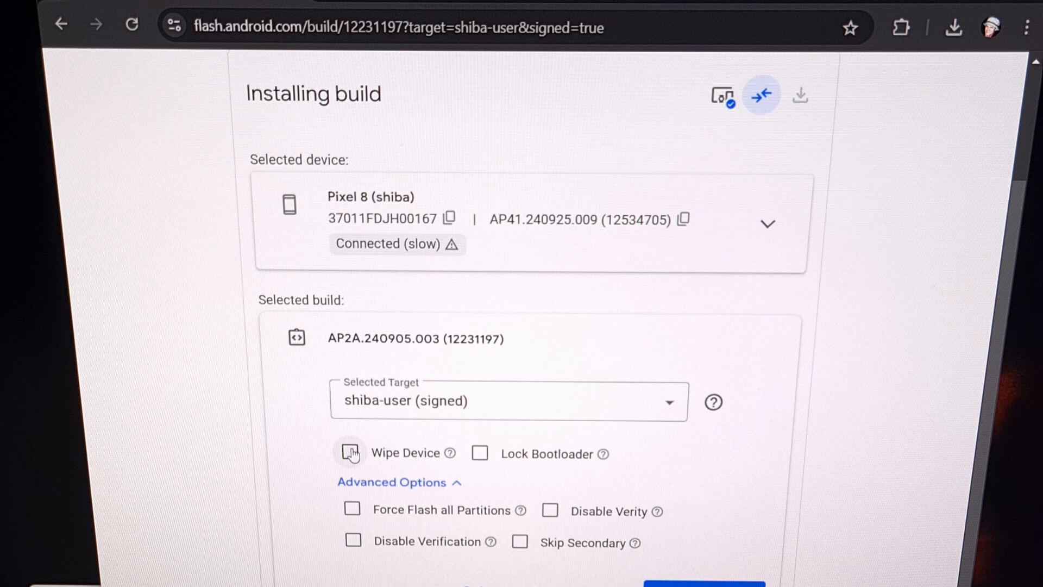
click(350, 452)
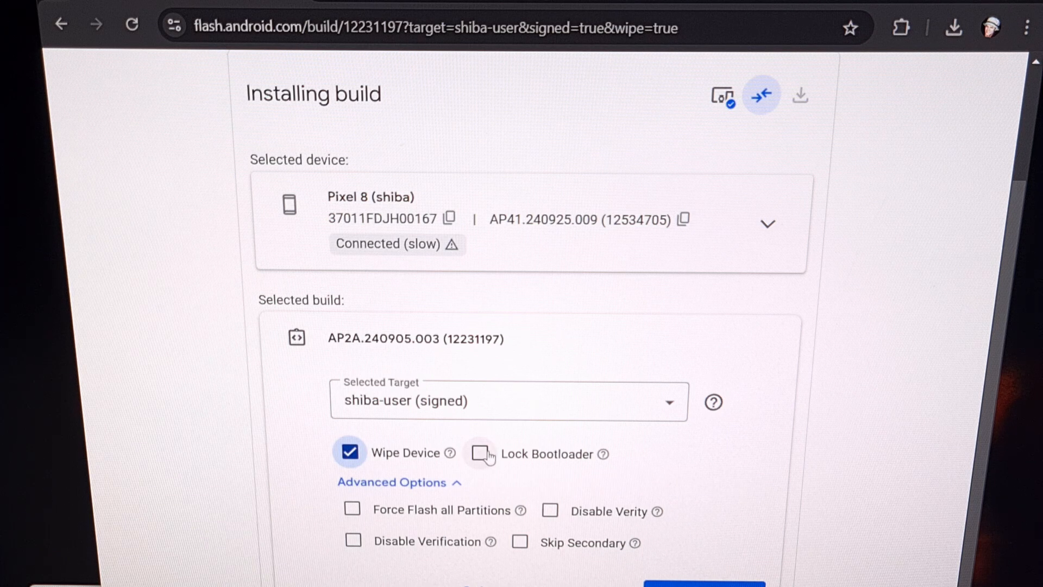
click(478, 453)
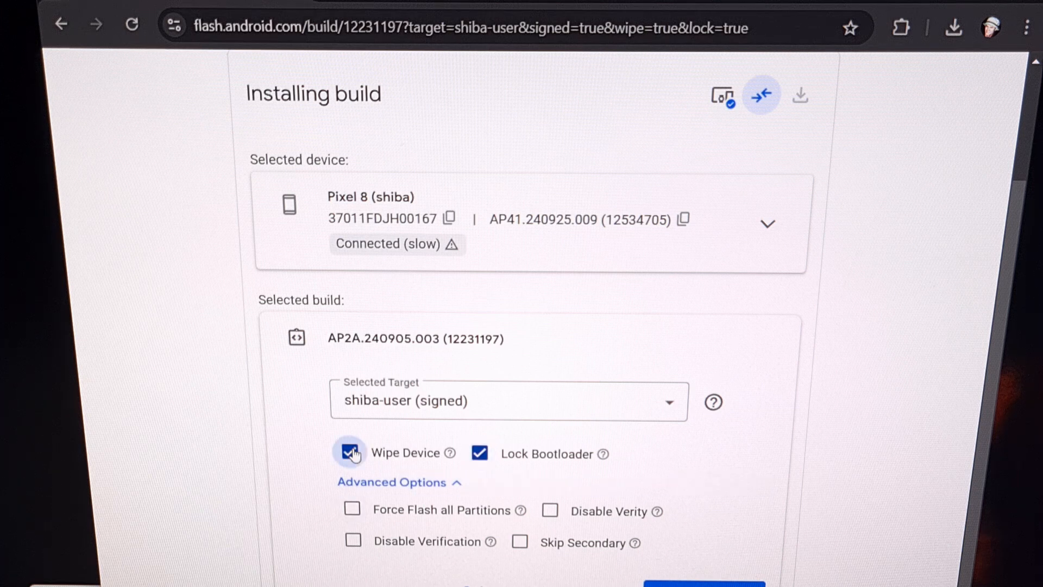
click(349, 451)
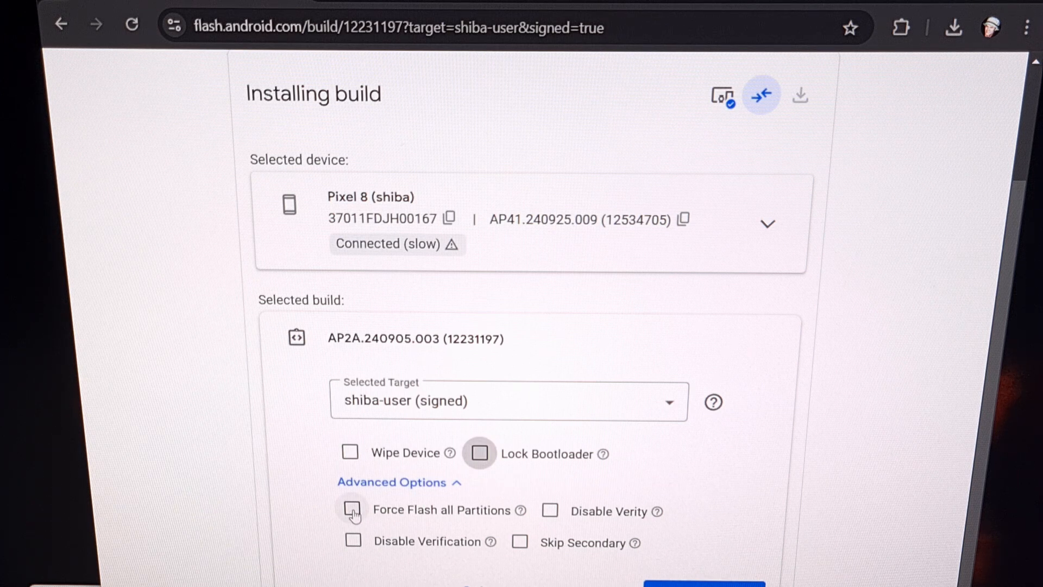
click(351, 511)
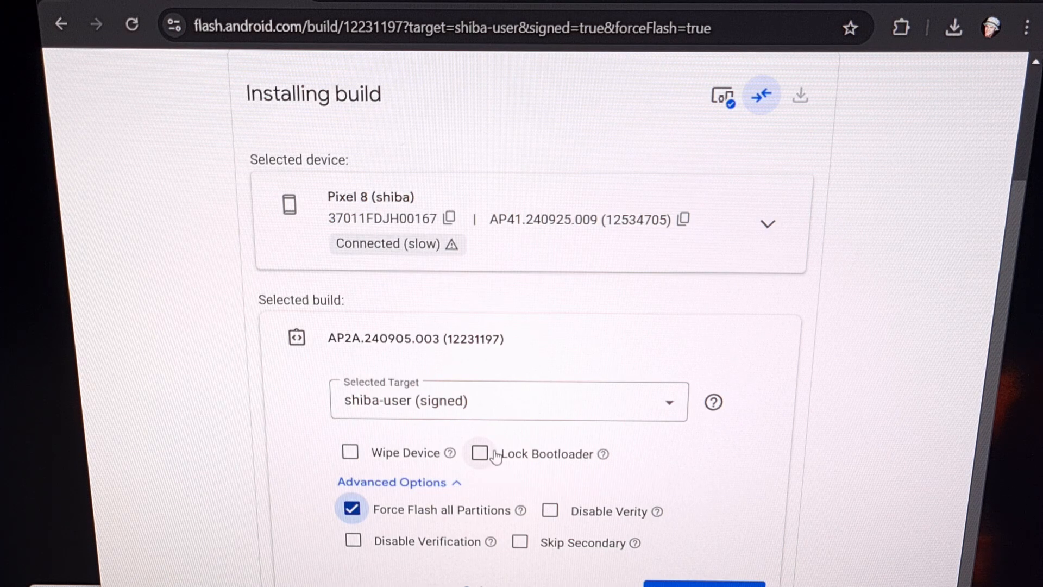
click(479, 453)
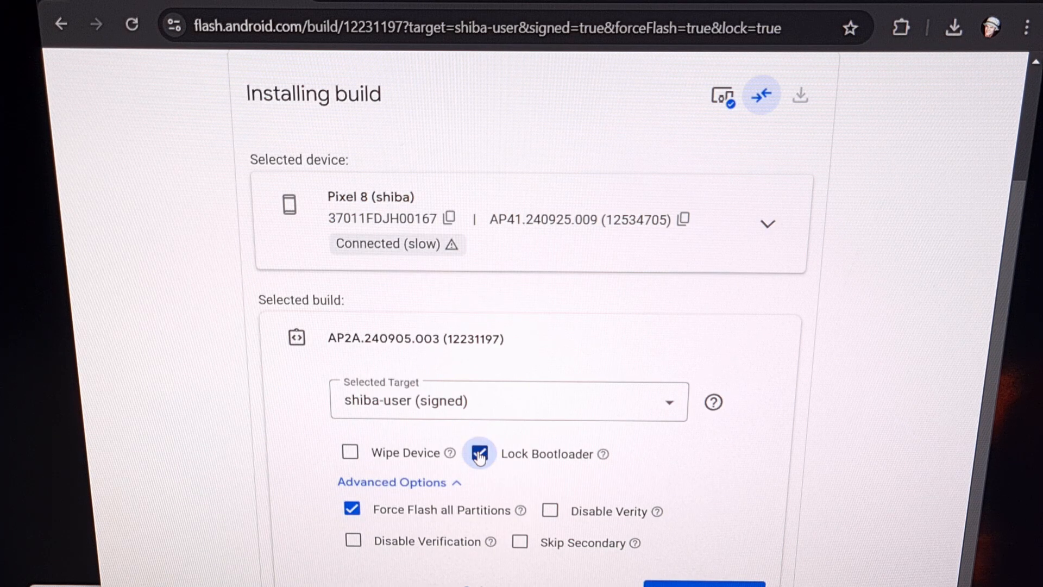
click(478, 452)
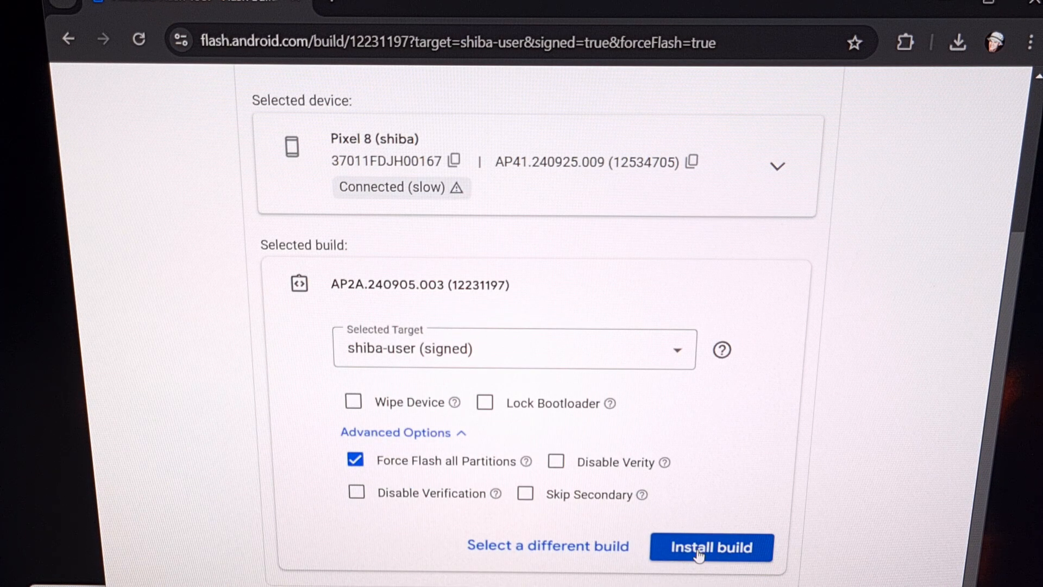
Install the selected build, confirm the installation details, and accept the license terms
click(710, 546)
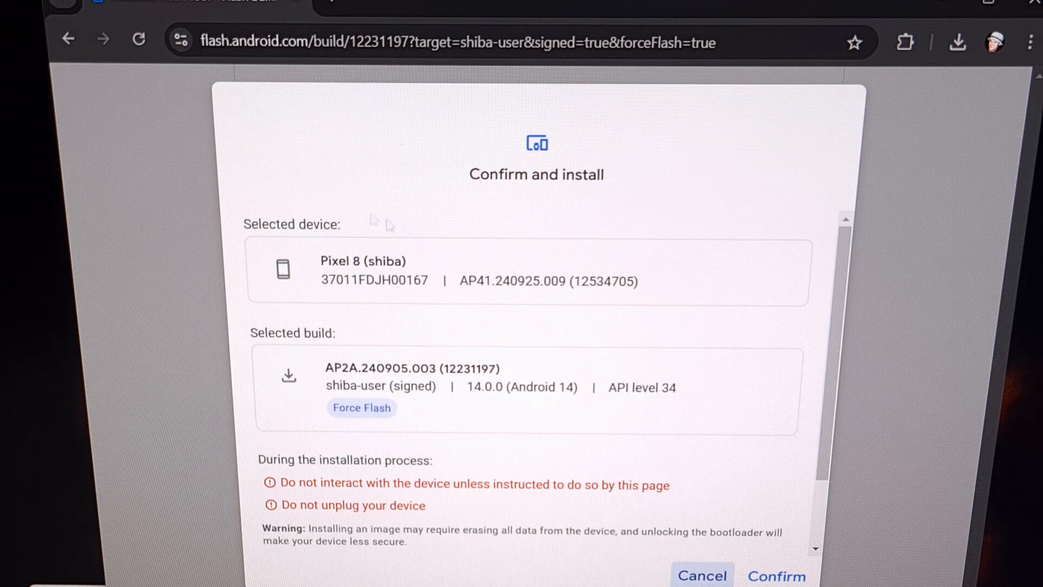
mouse_move(502, 398)
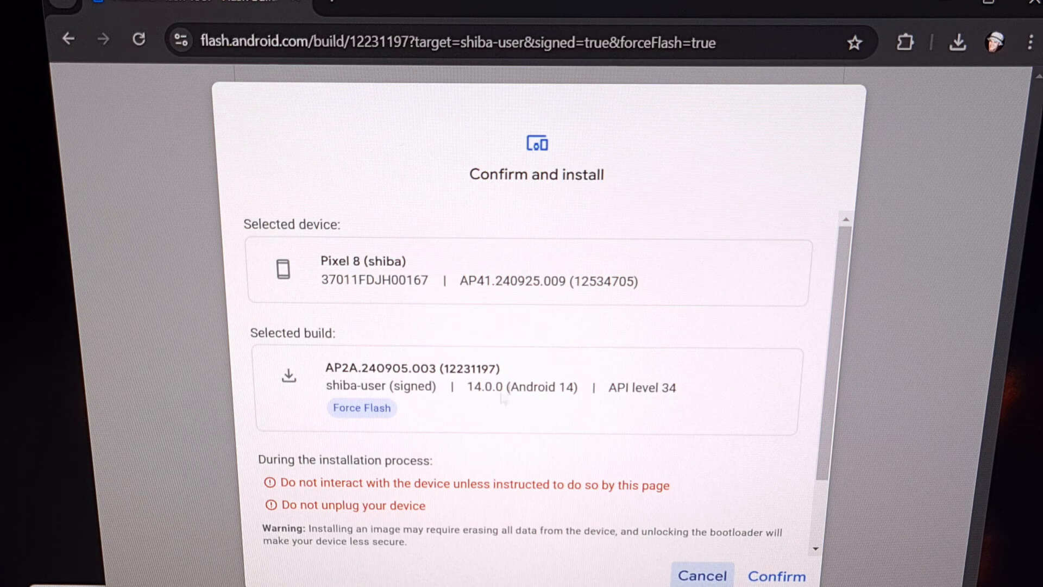
scroll(down, 3)
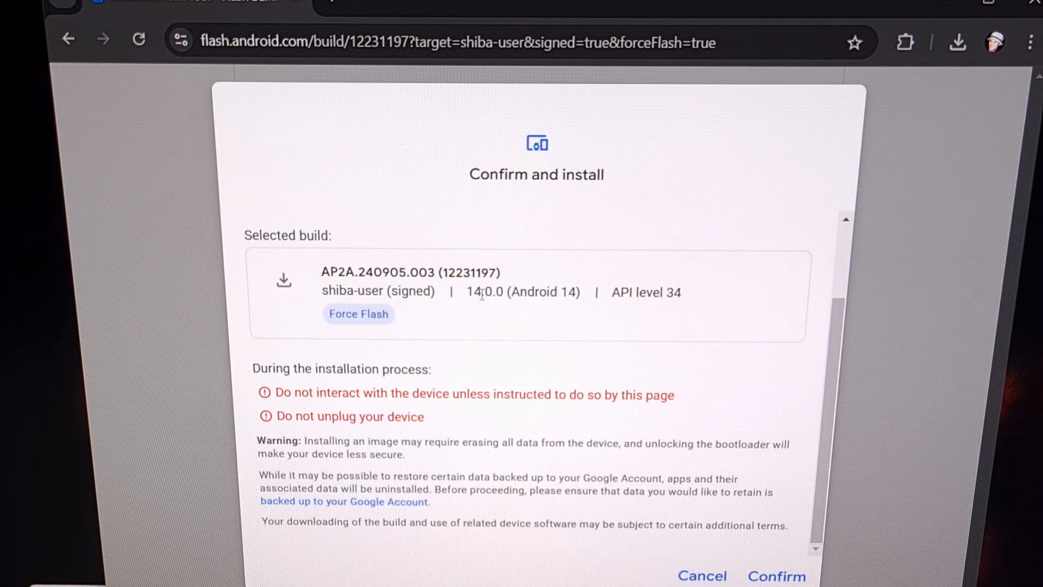
double_click(519, 291)
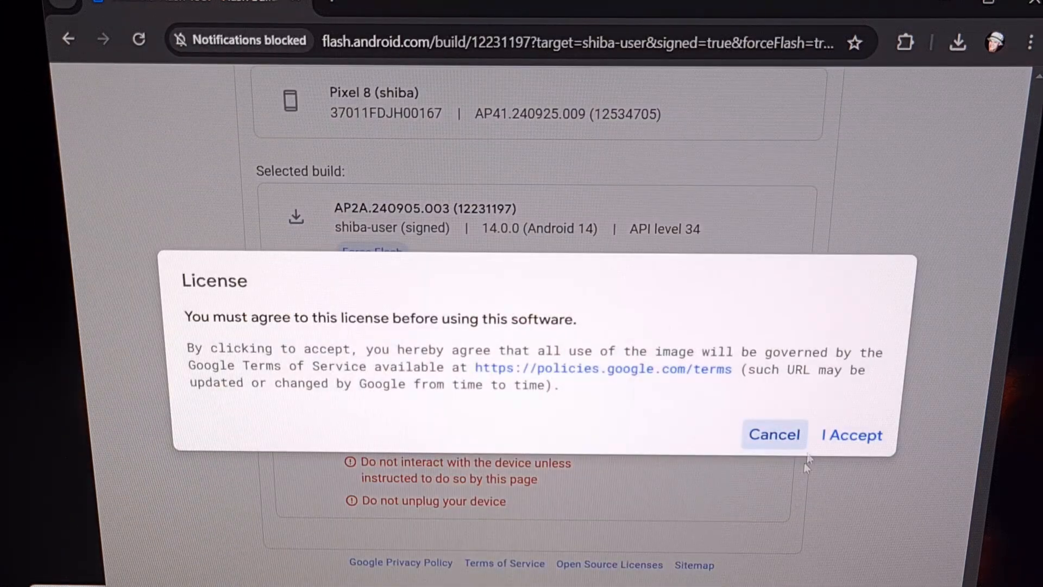
click(851, 435)
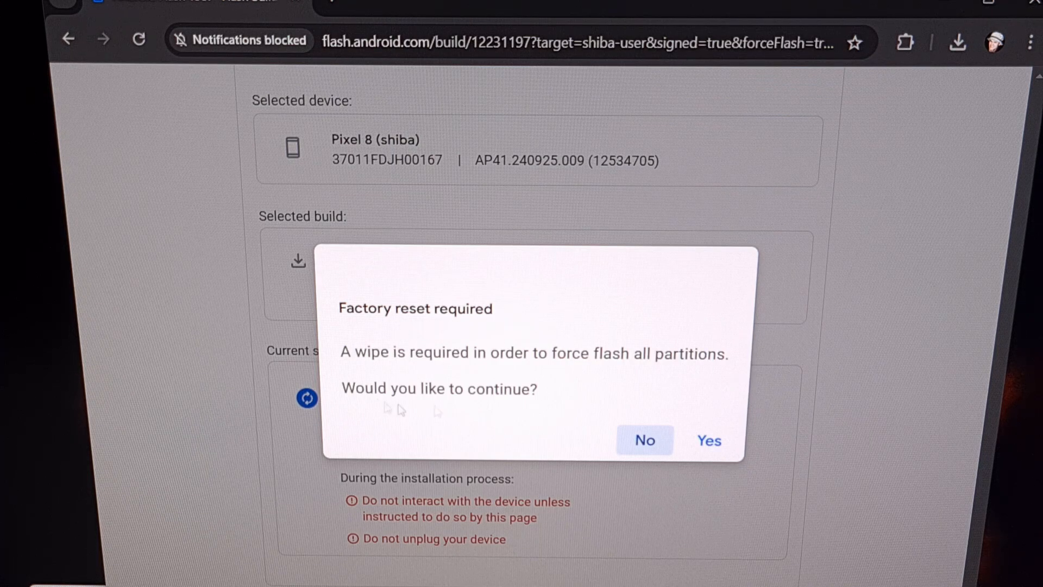
mouse_move(644, 452)
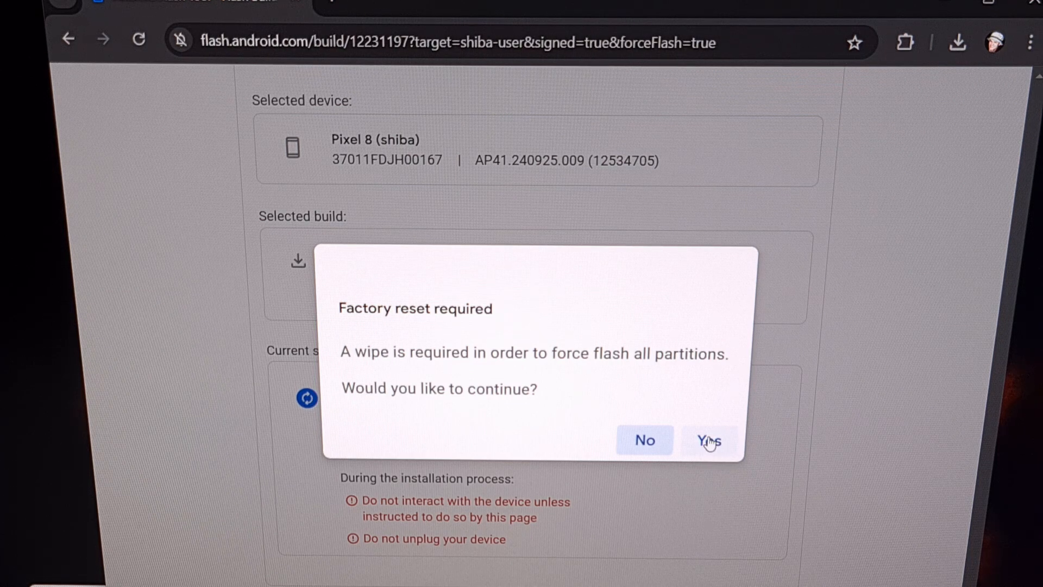
Answer Yes to the required factory reset so device preparation begins
click(709, 440)
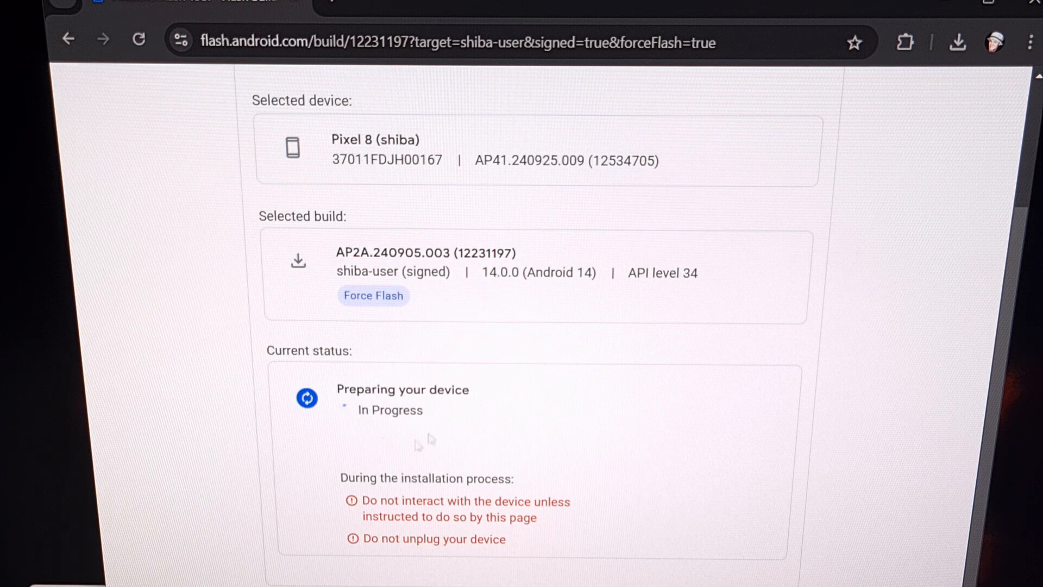
mouse_move(443, 424)
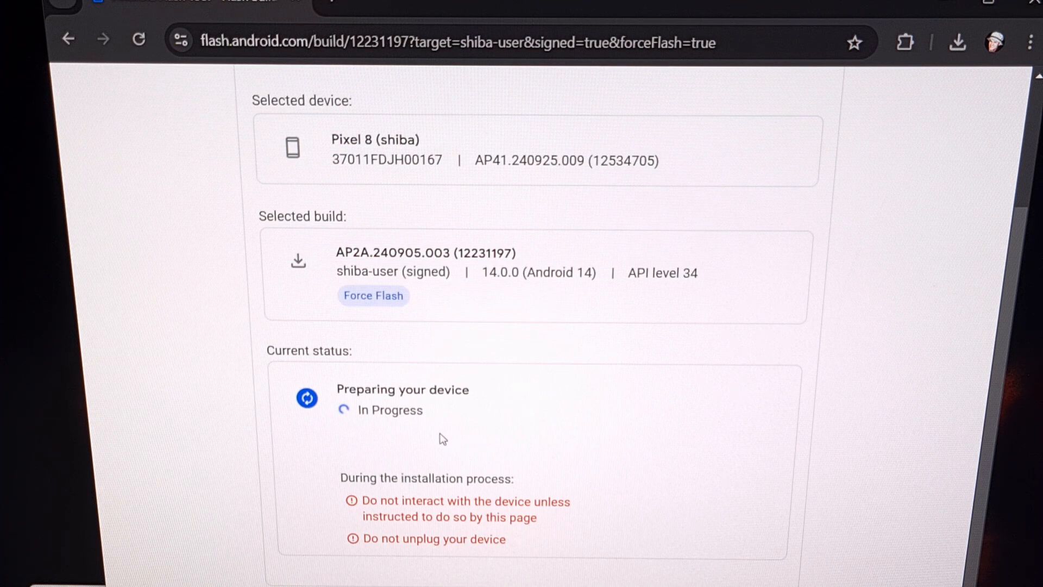
mouse_move(463, 558)
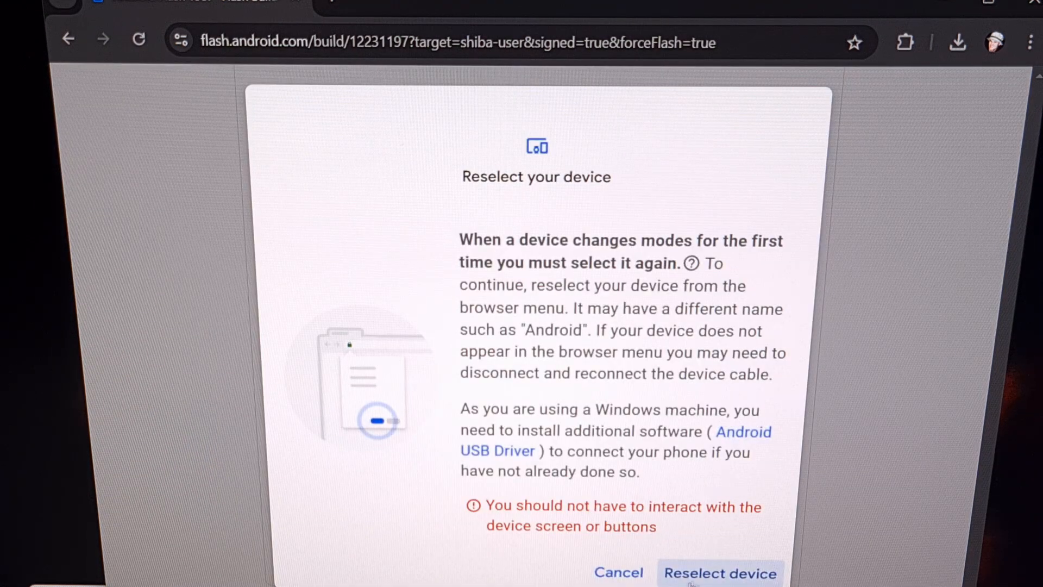
mouse_move(728, 555)
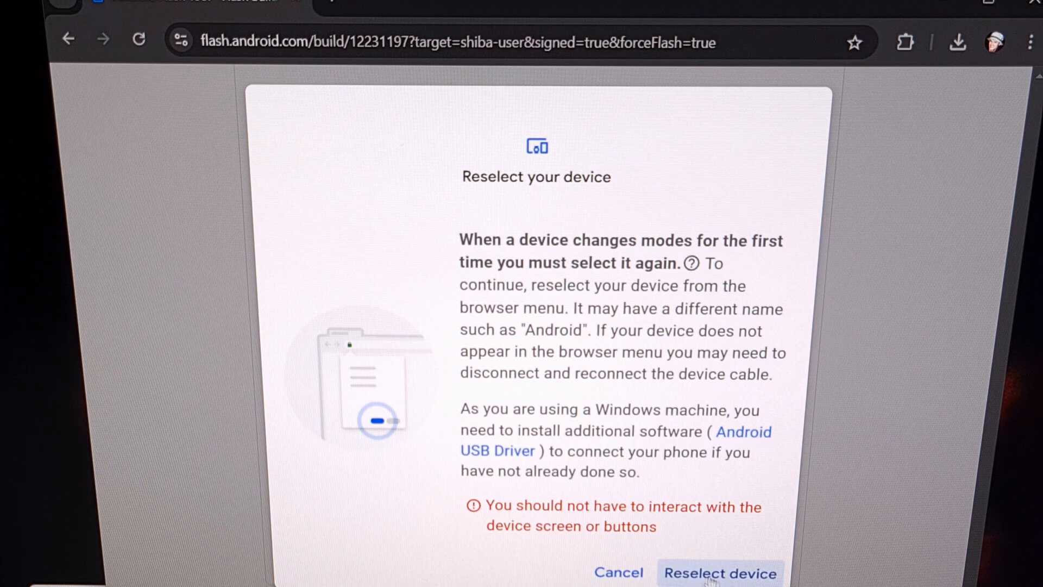
Reselect the Pixel 8 in the device prompt and reconnect it to continue flashing
click(719, 573)
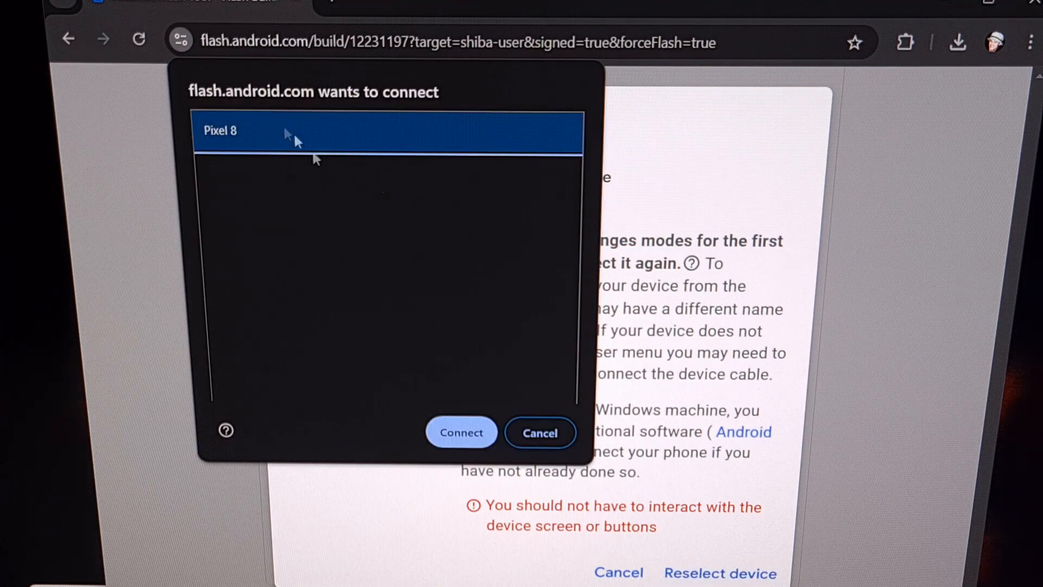
click(461, 432)
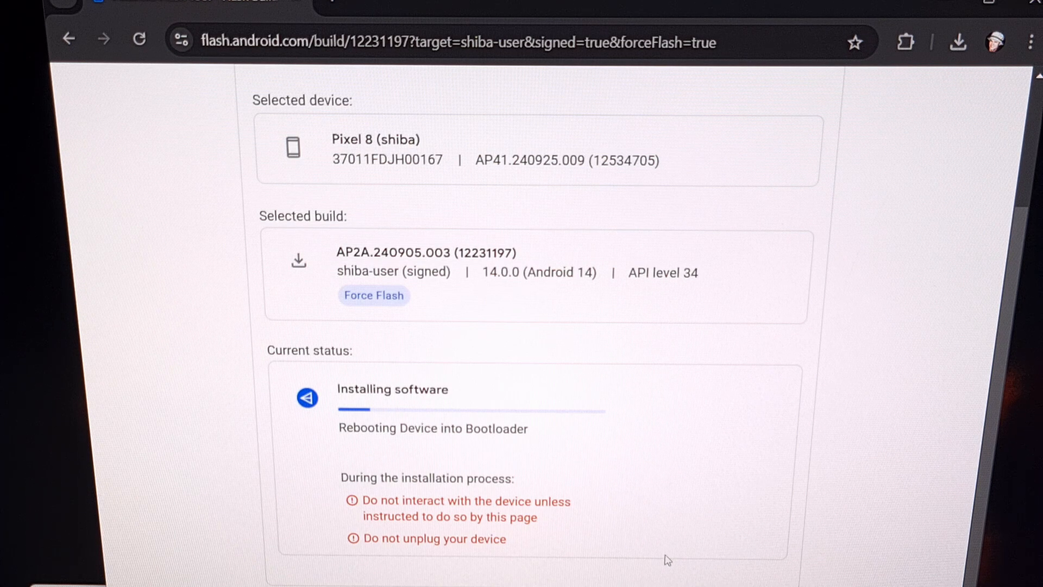
mouse_move(539, 544)
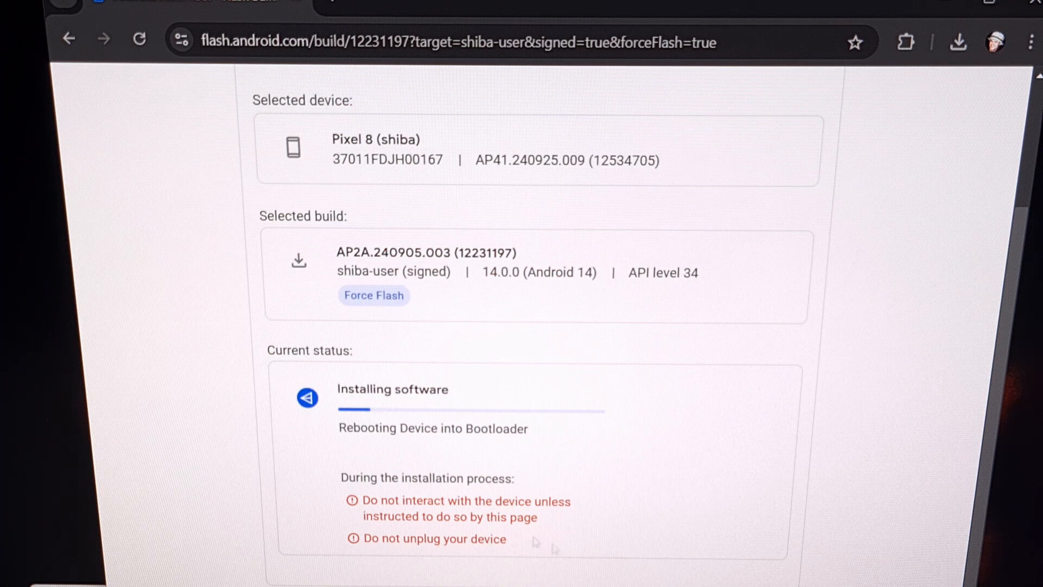